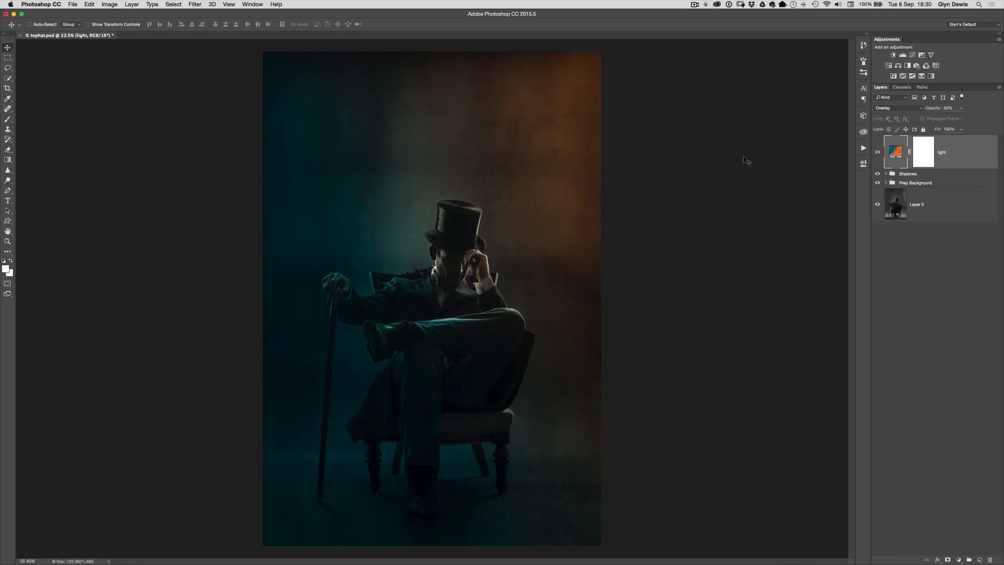
mouse_move(750, 159)
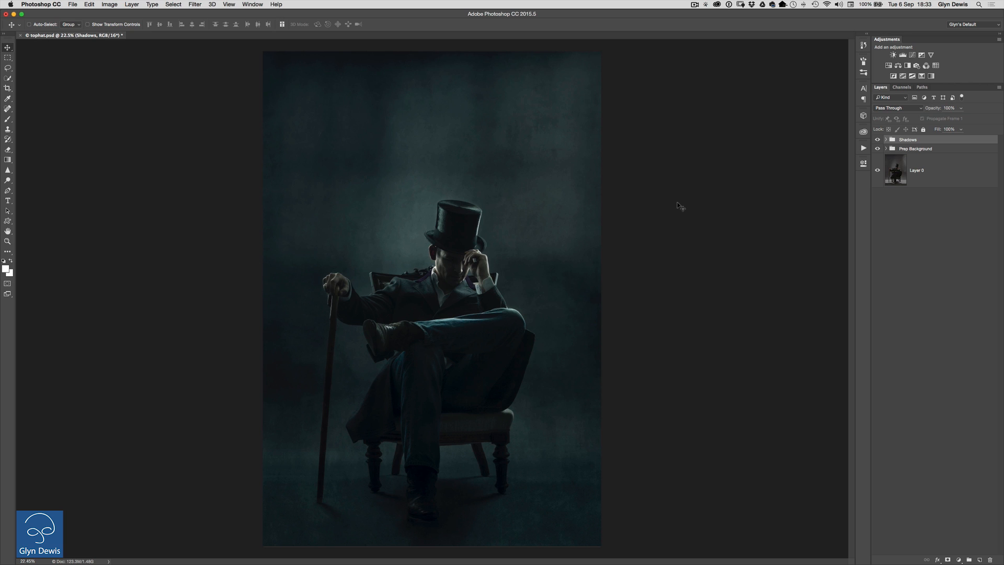
mouse_move(474, 88)
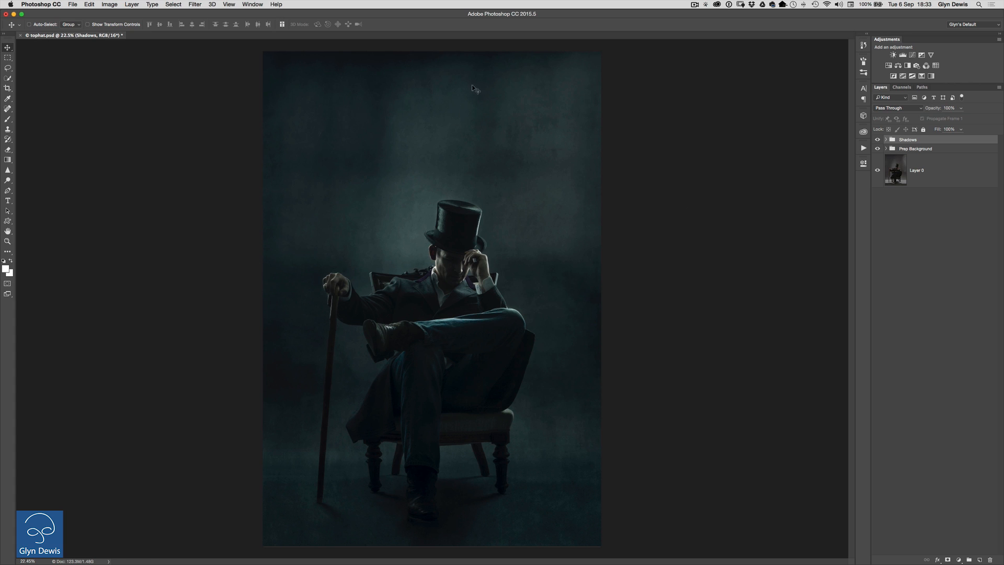
mouse_move(355, 177)
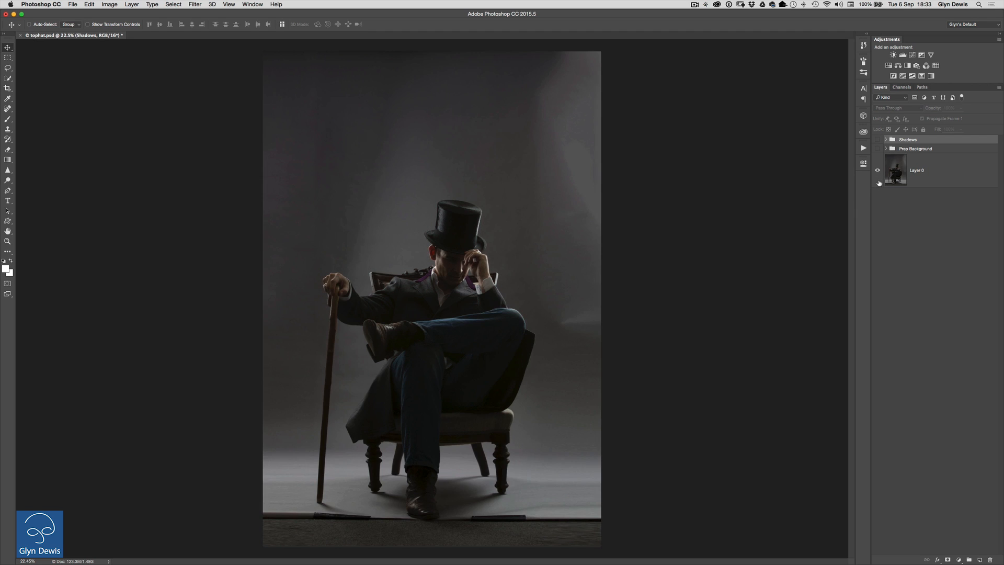
- Show the Shadows and Prep Background groups again to restore the dark teal backdrop
left_click(878, 140)
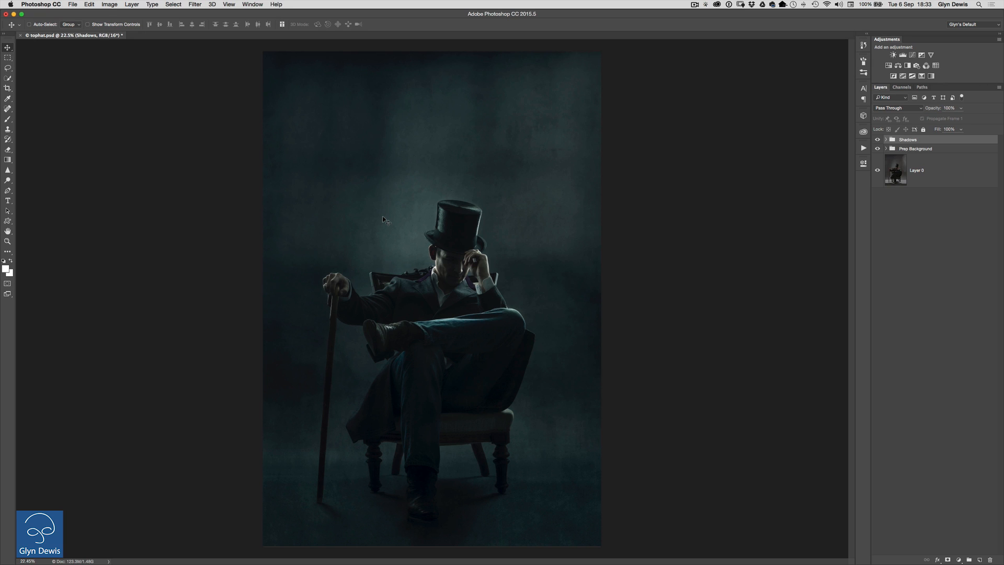
mouse_move(626, 251)
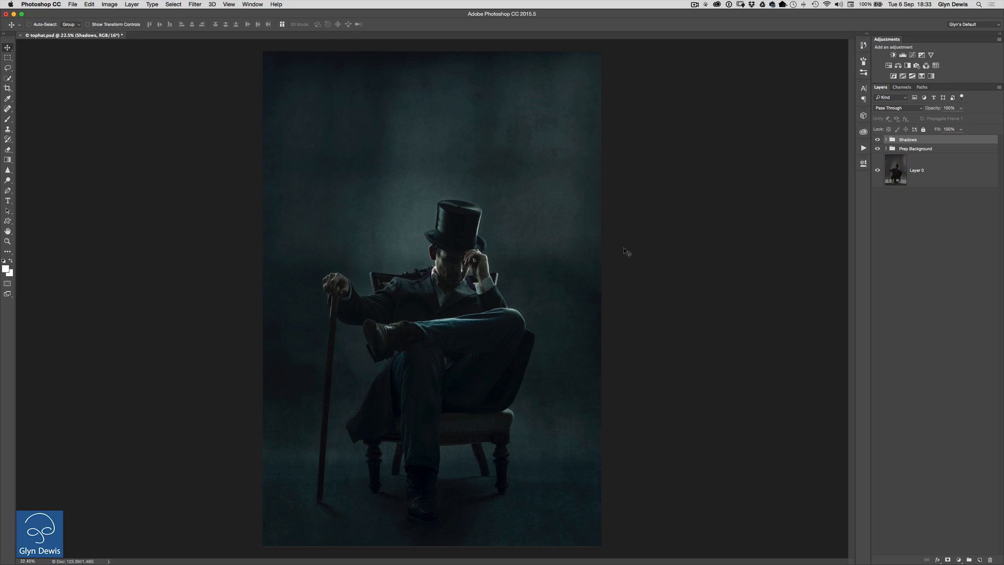
mouse_move(655, 245)
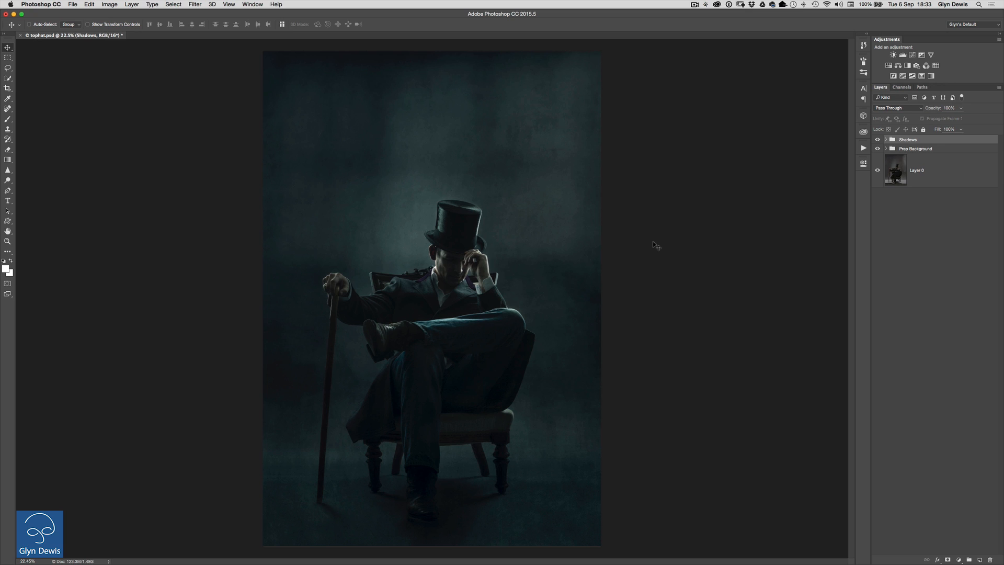
mouse_move(674, 225)
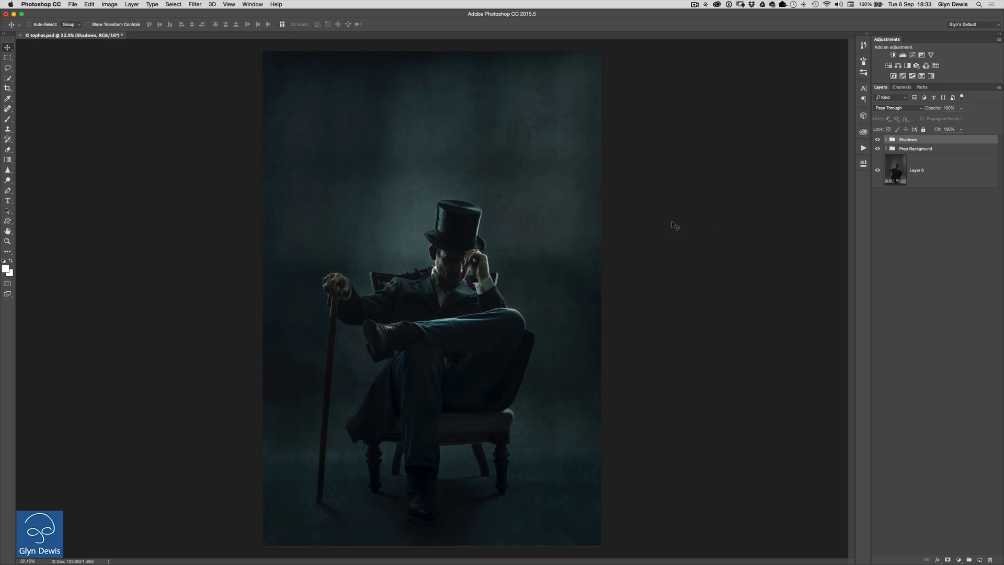
mouse_move(519, 263)
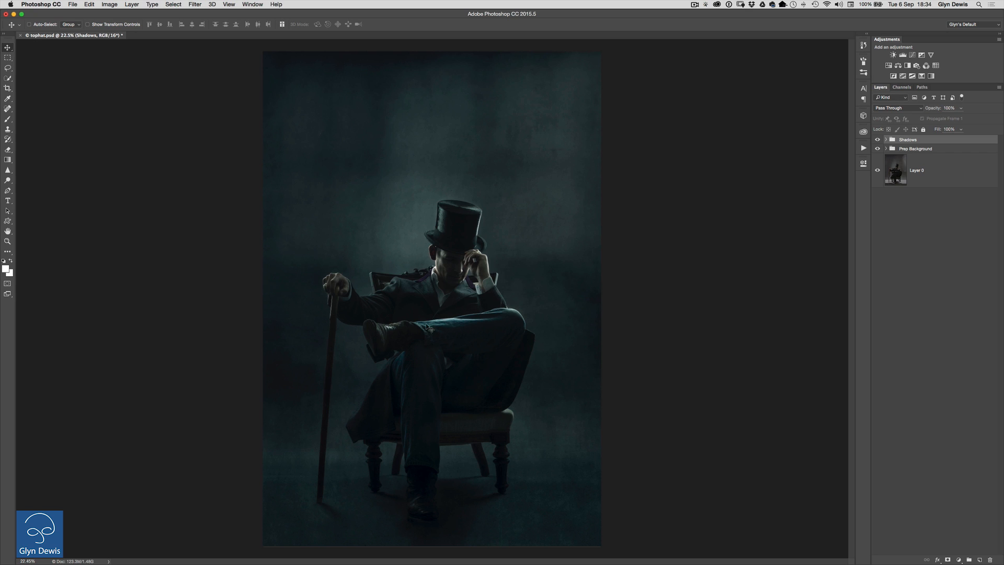
mouse_move(297, 371)
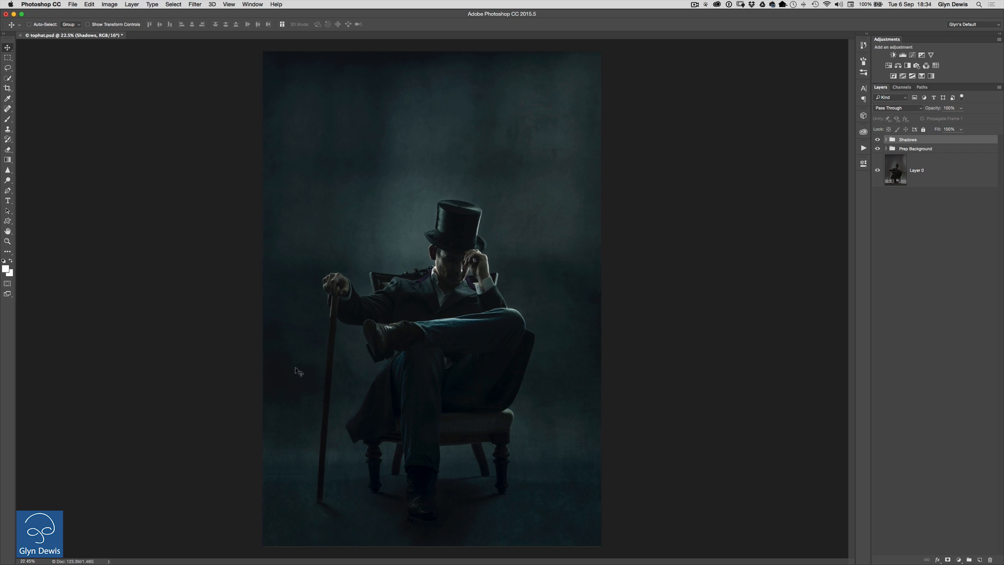
mouse_move(209, 402)
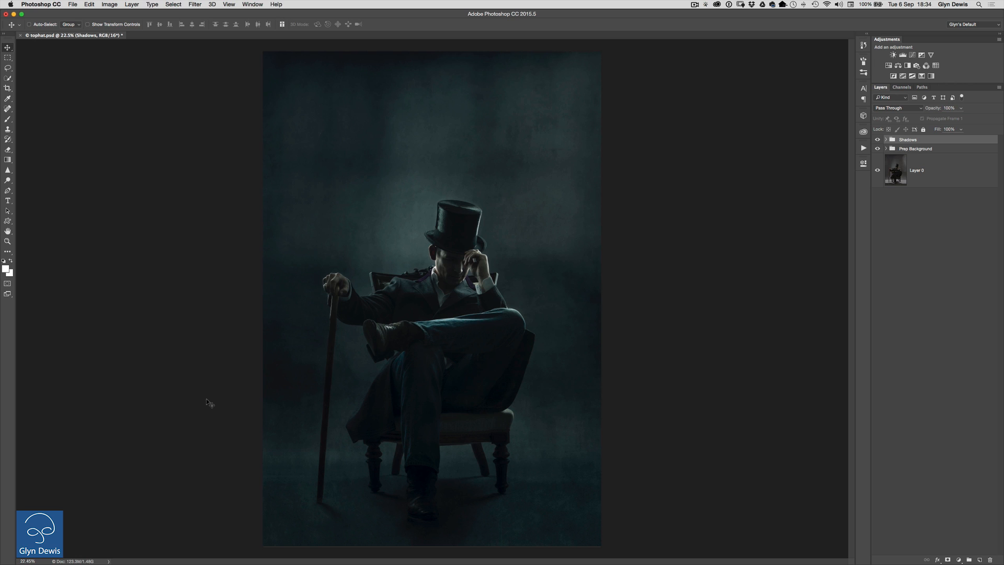
mouse_move(305, 187)
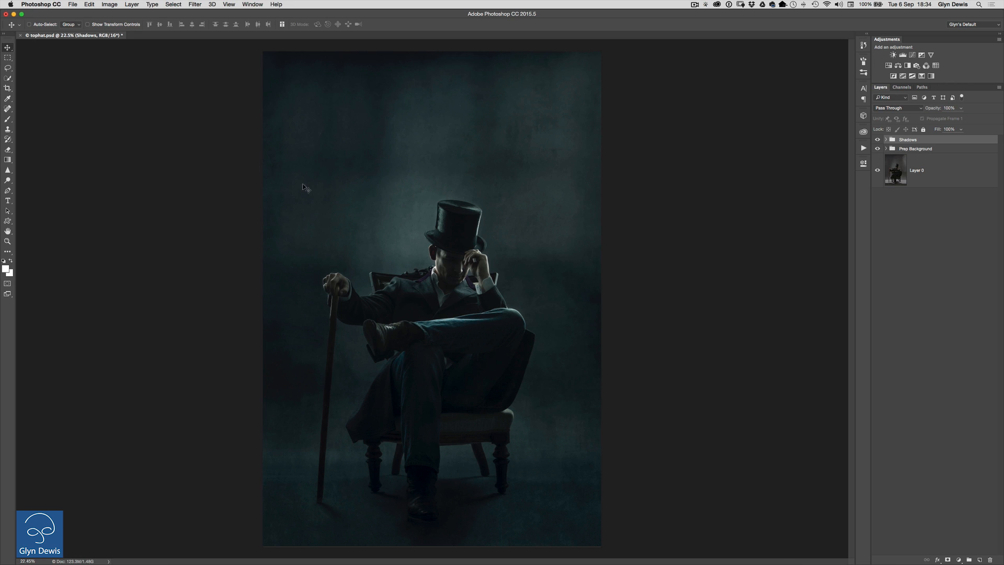
- Create a new gradient fill layer named Light above the groups
left_click(132, 5)
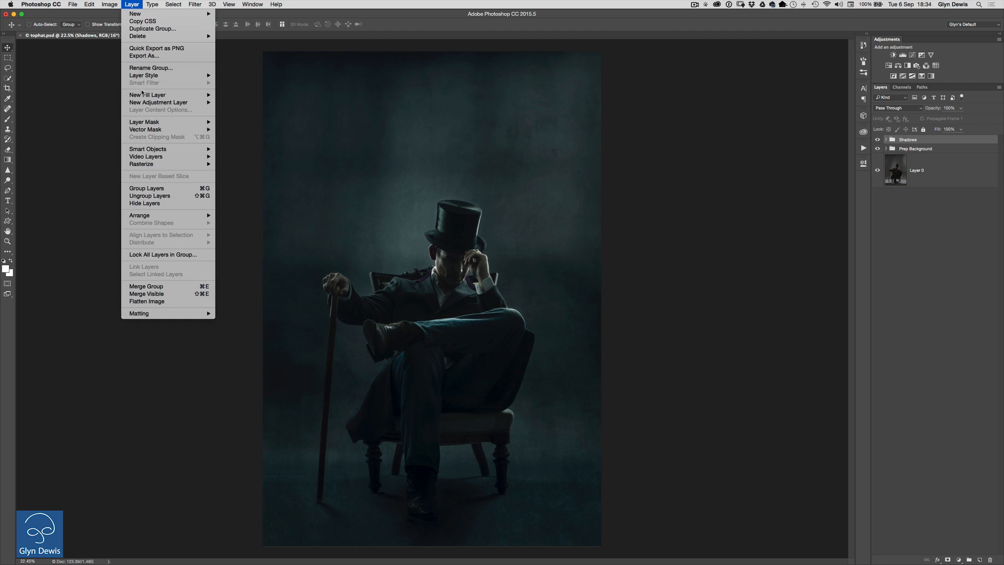
mouse_move(148, 95)
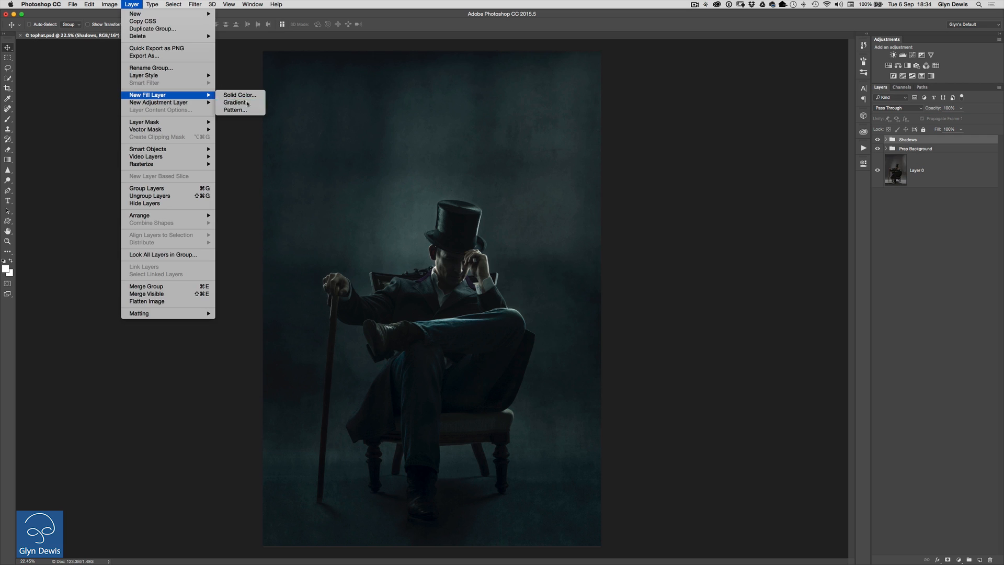
left_click(234, 102)
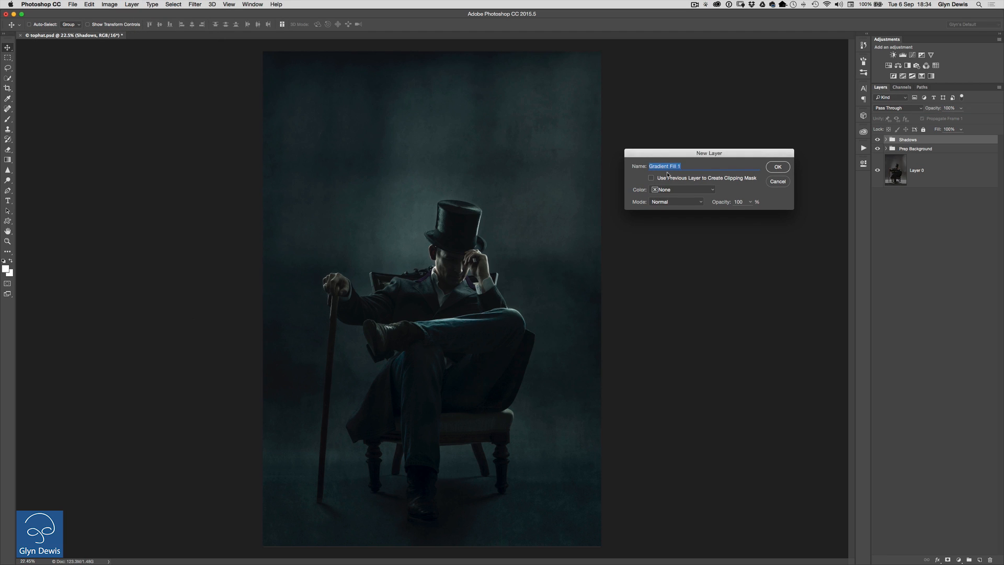
left_click(777, 166)
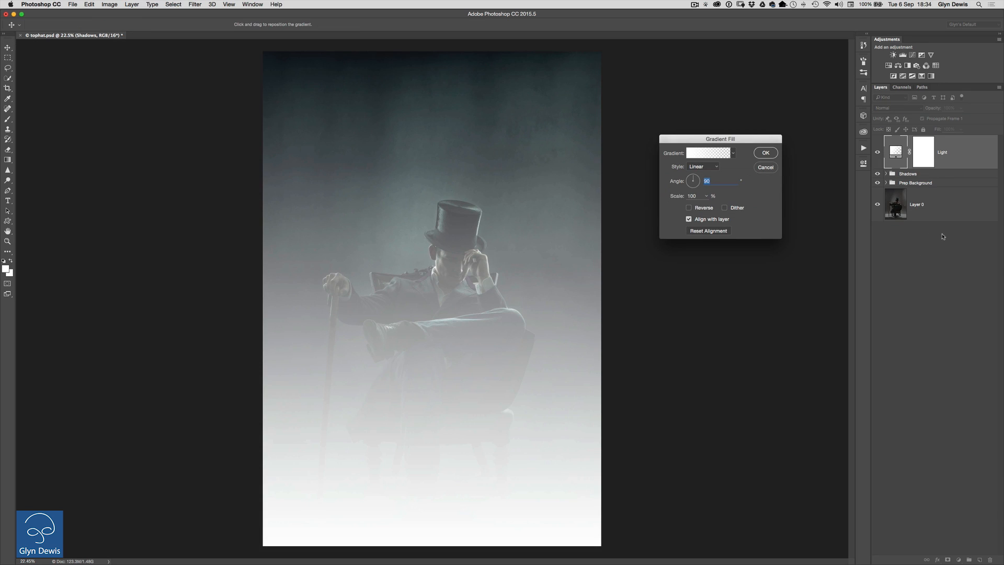
- Move the Gradient Fill dialog aside and open the Light layer's Gradient Editor
left_click_drag(719, 140, 706, 148)
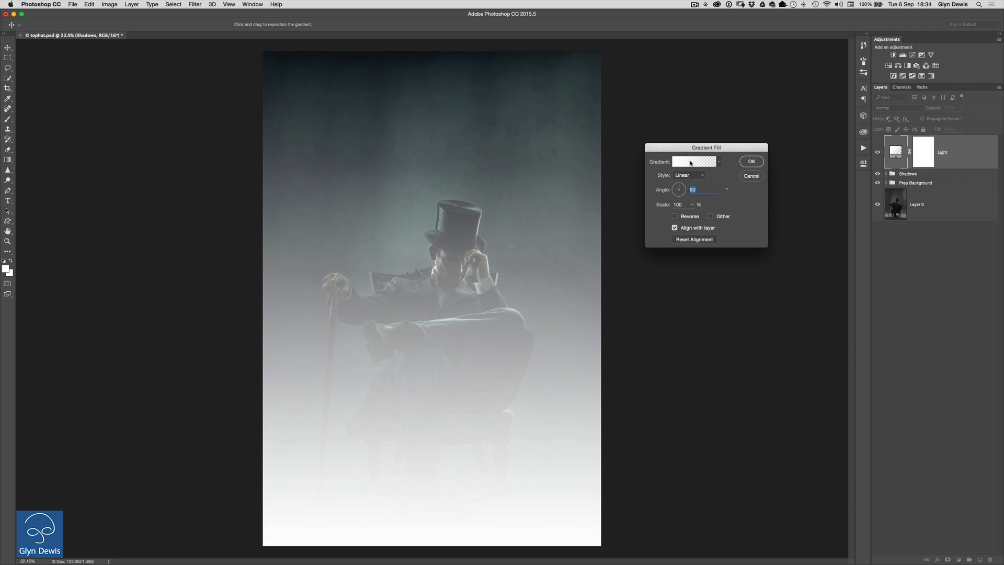
left_click(694, 162)
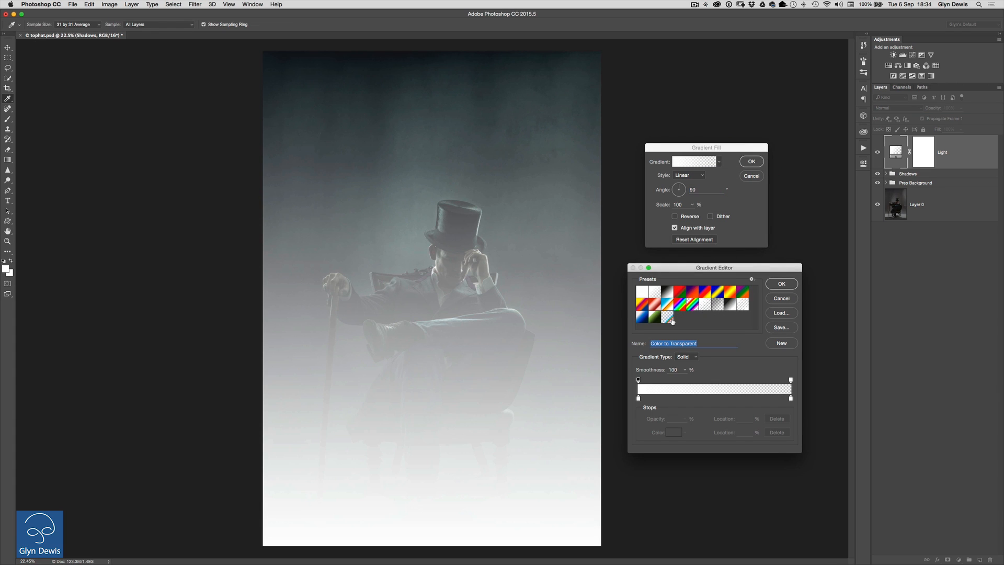
mouse_move(671, 320)
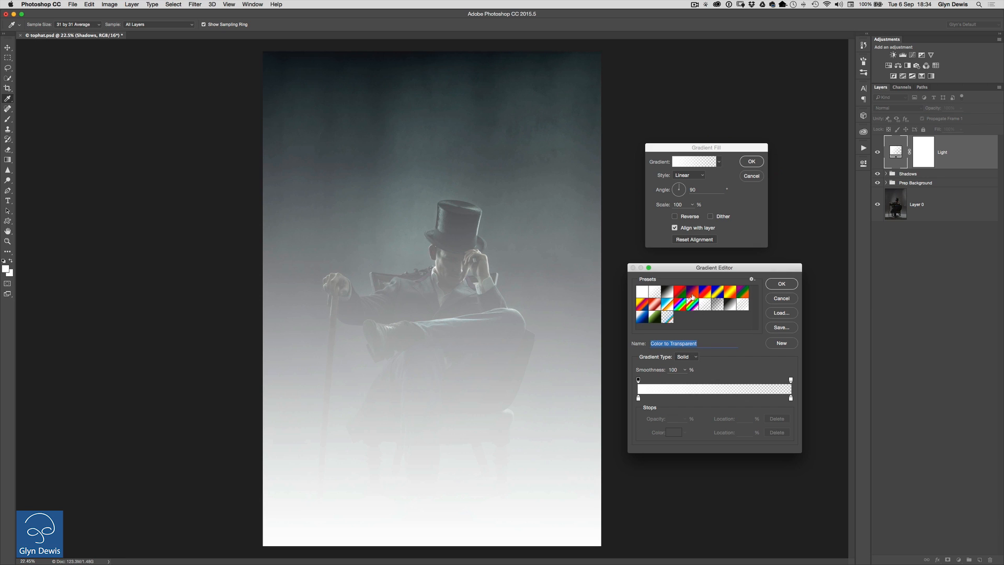
mouse_move(691, 297)
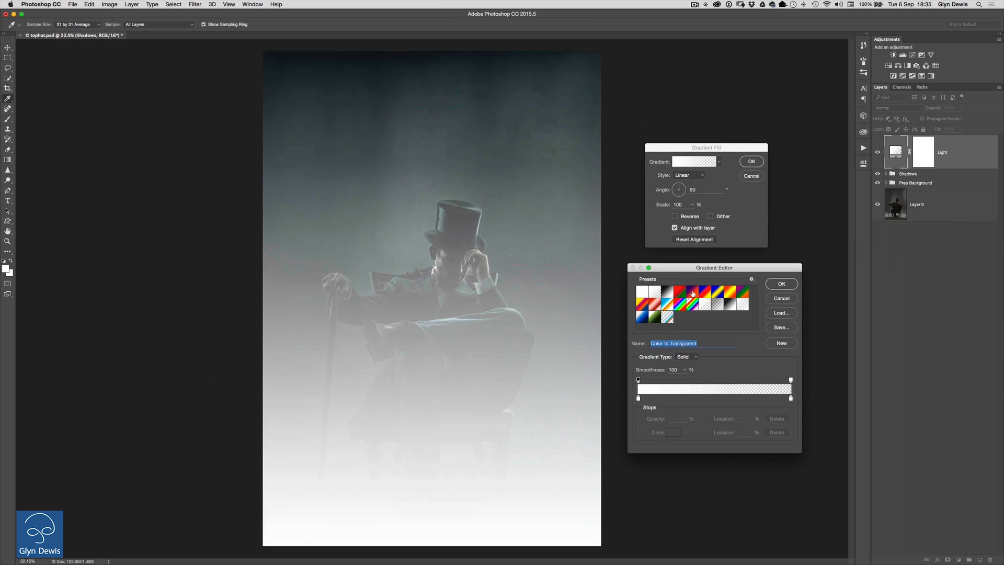
- Apply the Violet, Orange gradient preset to the Light fill layer
left_click(691, 294)
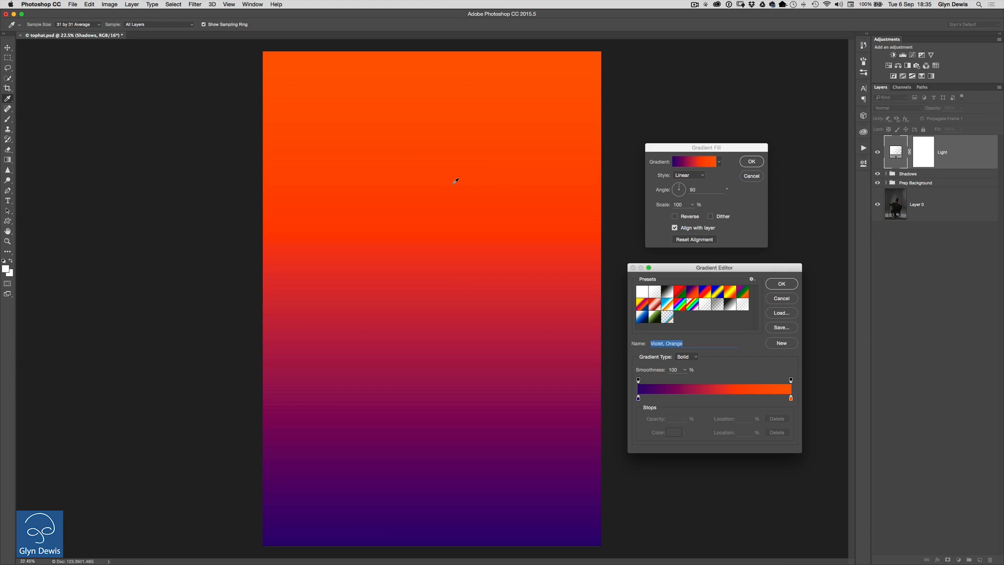
mouse_move(463, 468)
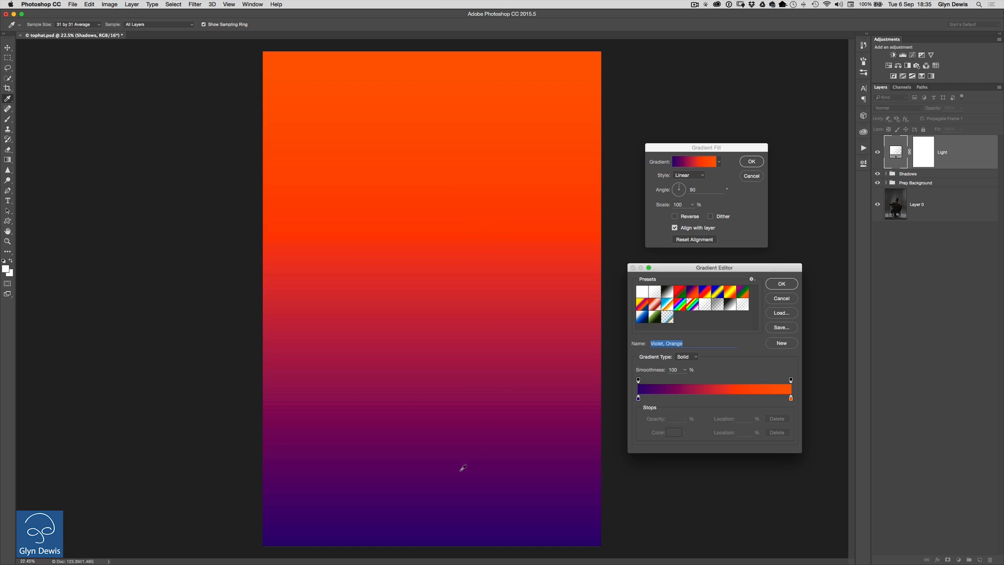
mouse_move(433, 487)
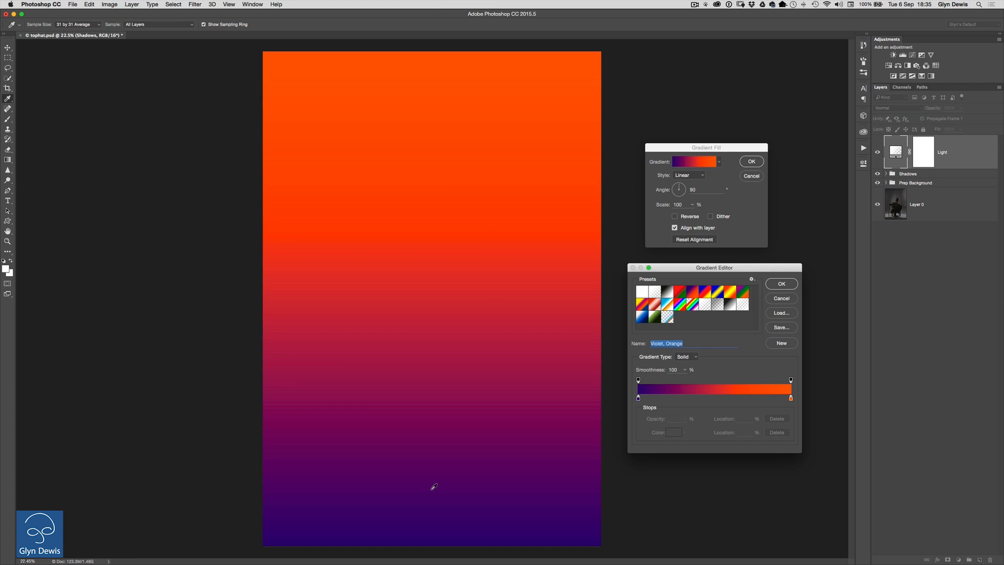
mouse_move(490, 226)
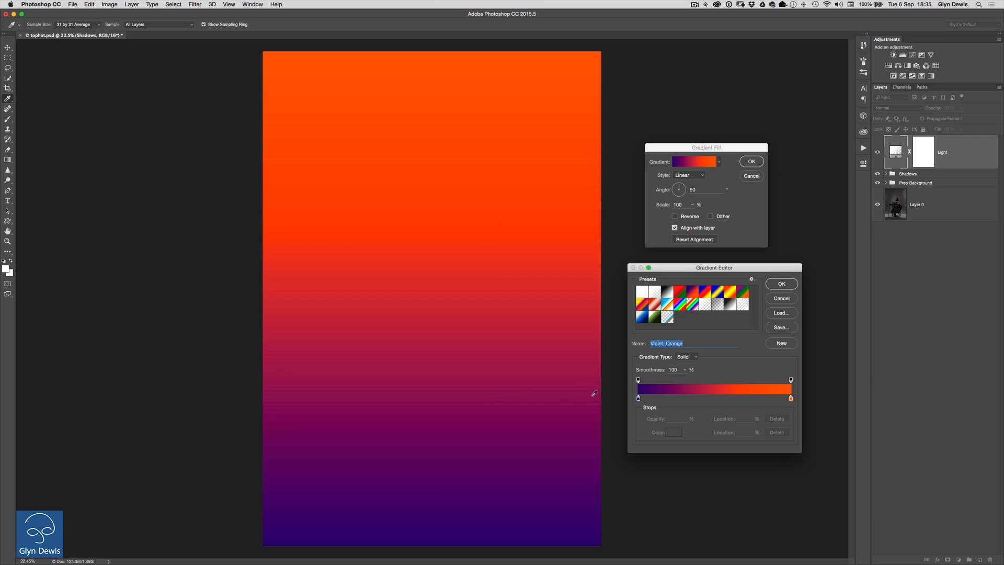
mouse_move(645, 403)
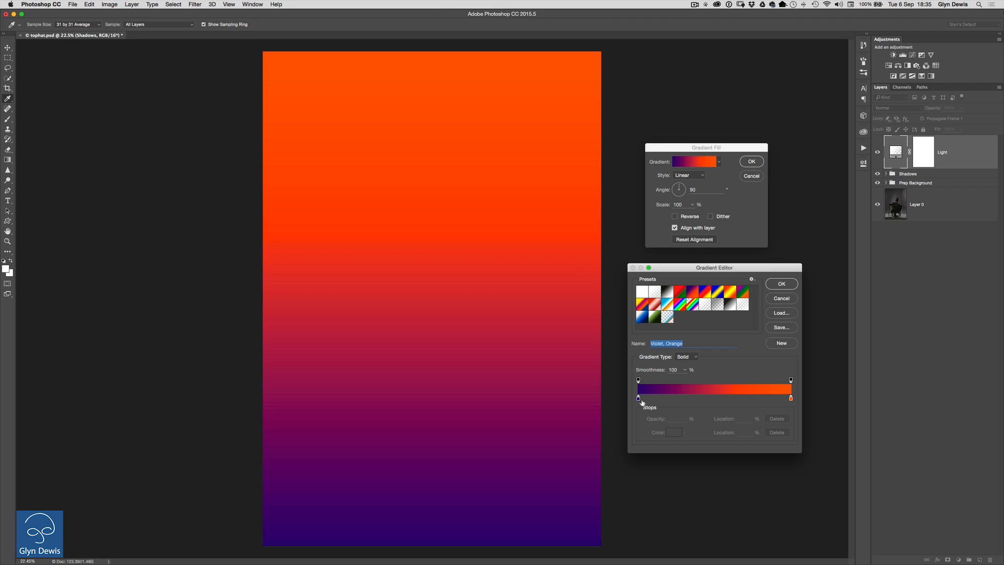
mouse_move(641, 402)
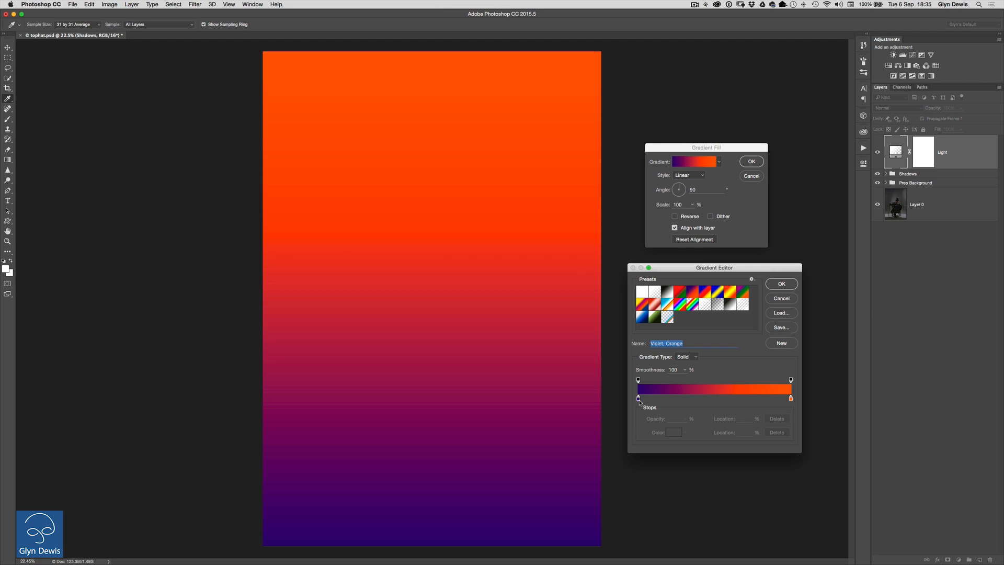
mouse_move(639, 400)
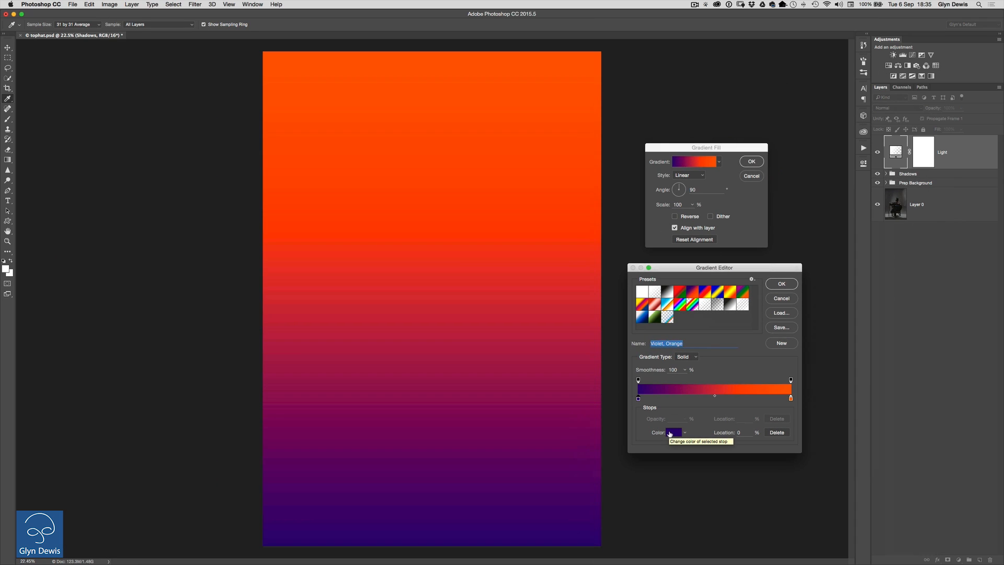
- Change the violet gradient stop to dark teal #114760
left_click(673, 433)
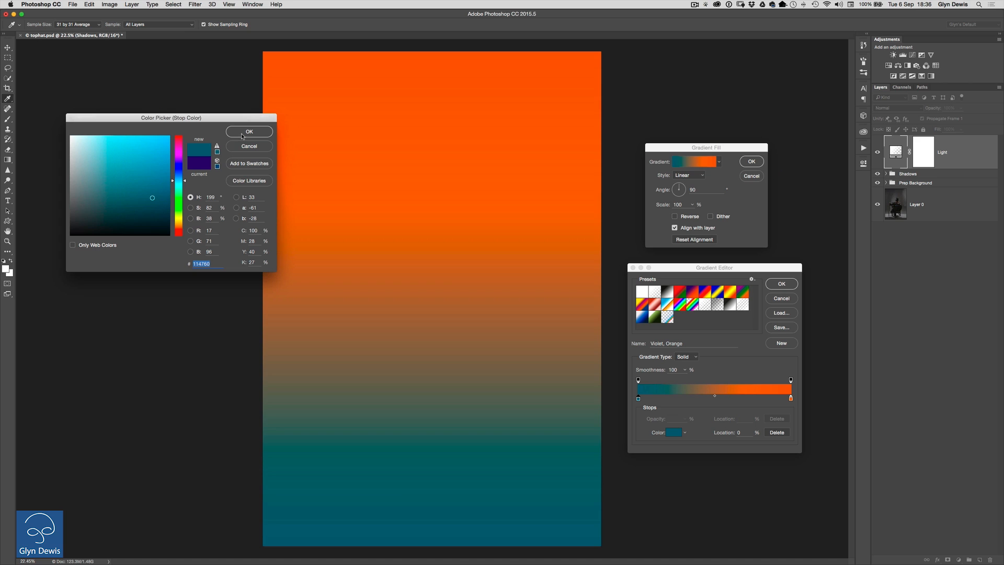
left_click(249, 131)
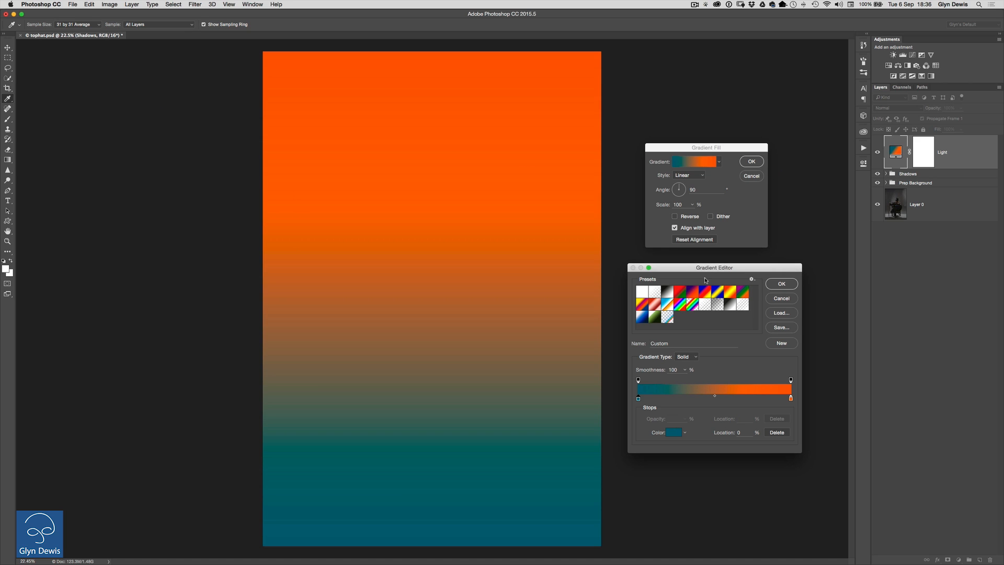
mouse_move(741, 310)
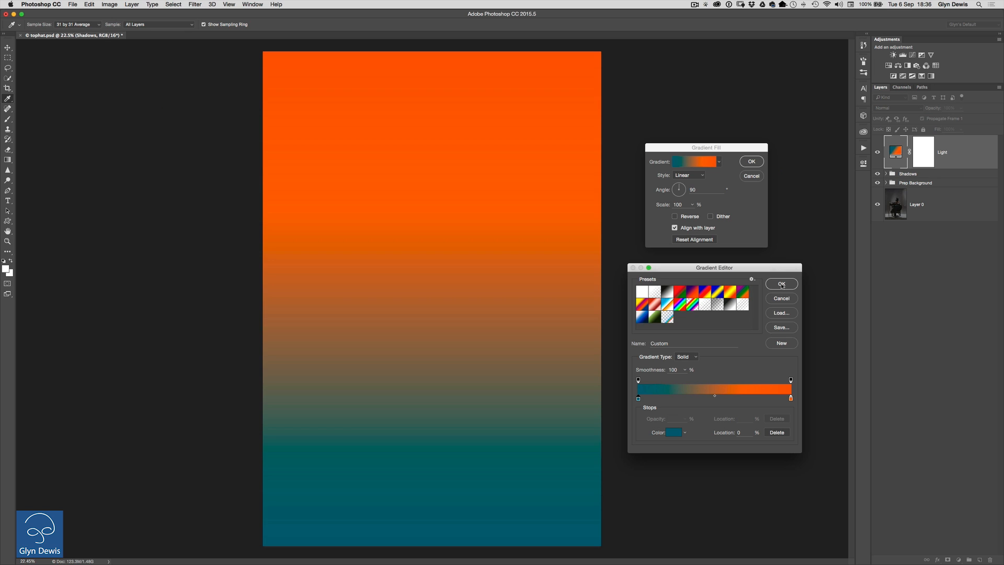
- Set the Light gradient angle to about 21°, teal lower left, orange upper right
left_click(780, 284)
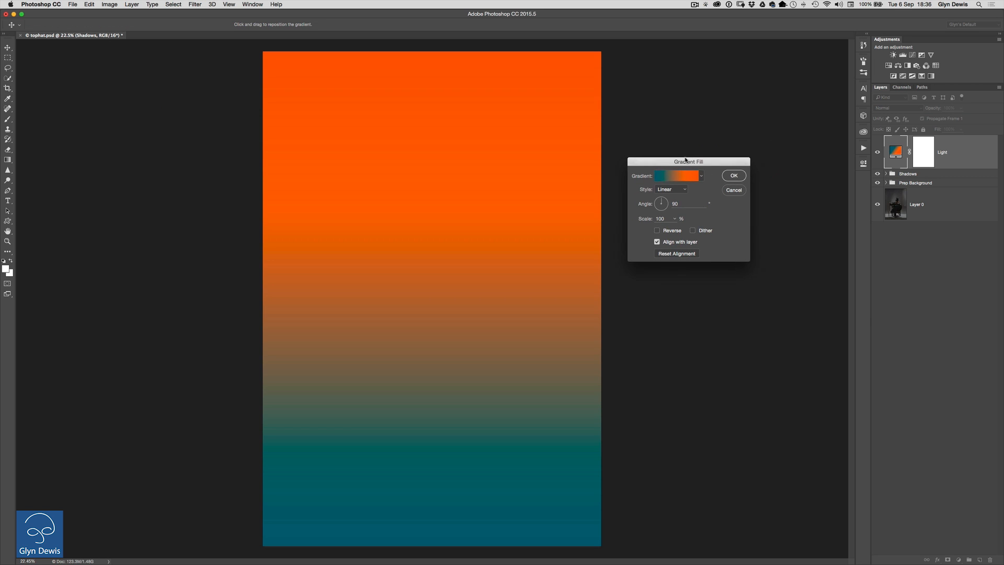
left_click_drag(688, 162, 699, 156)
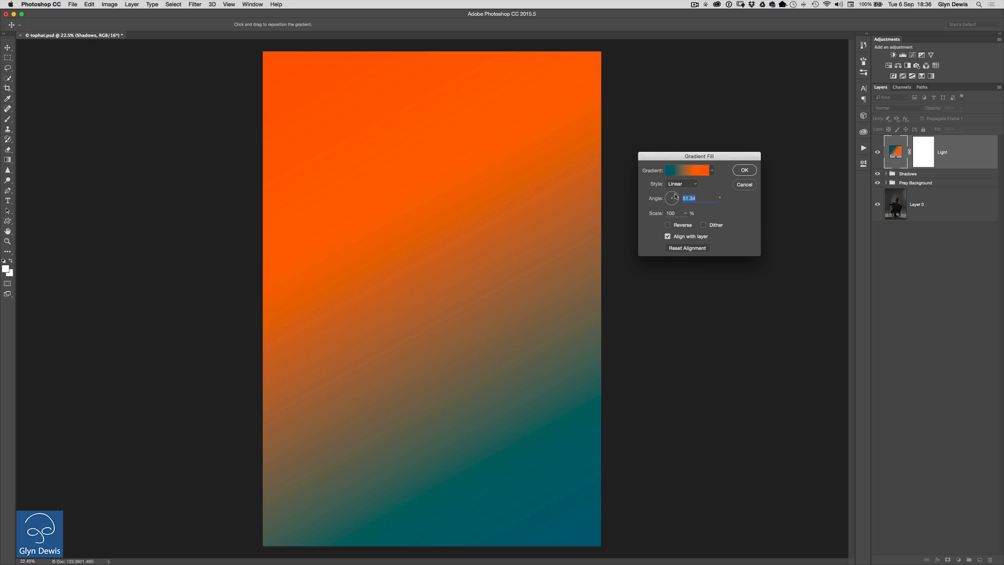
left_click_drag(675, 196, 671, 200)
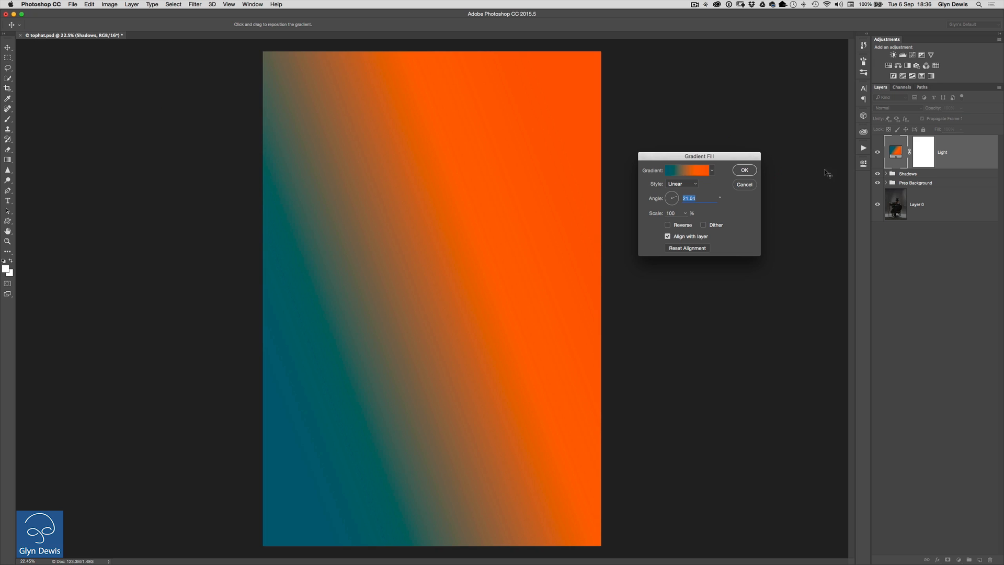
mouse_move(699, 150)
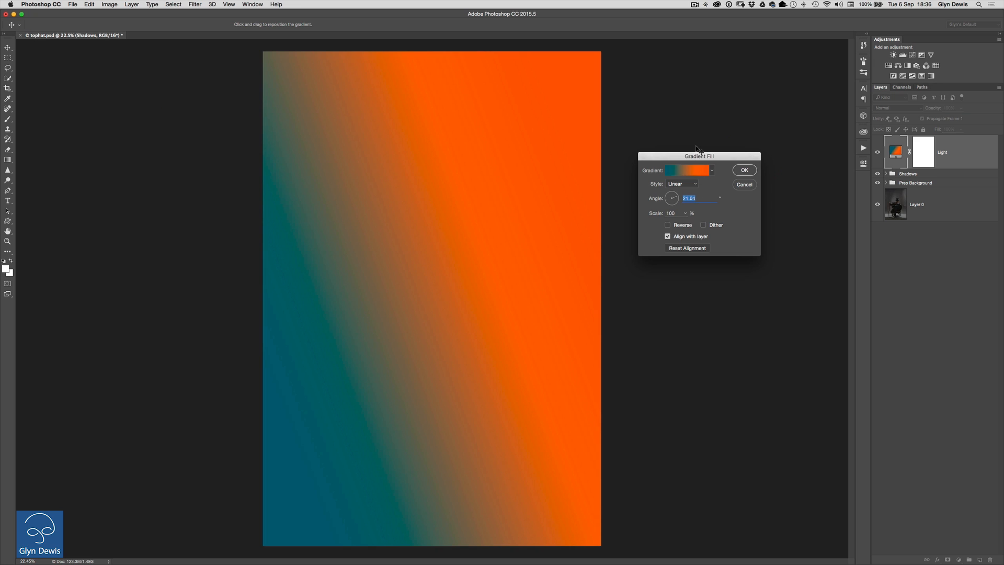
mouse_move(253, 352)
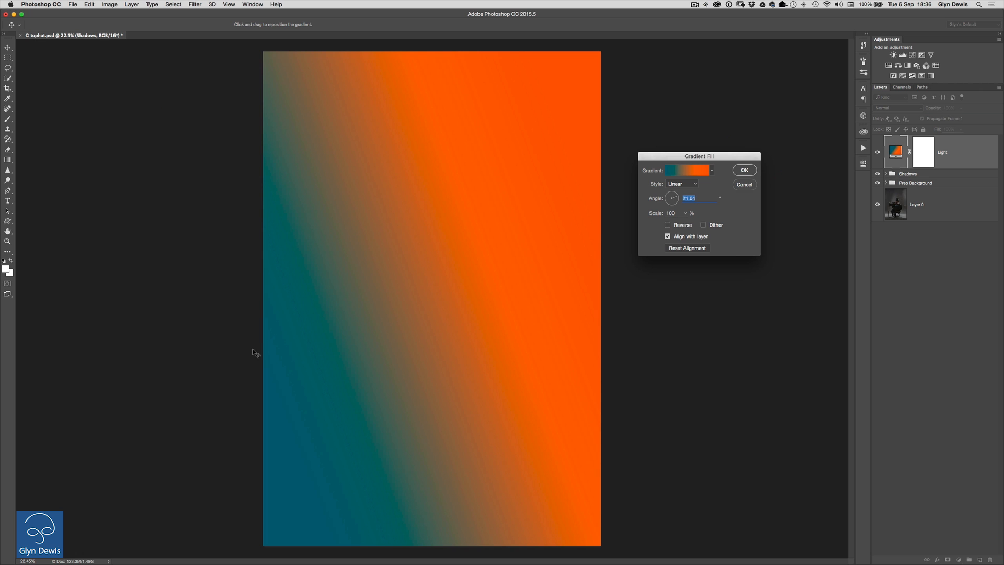
mouse_move(761, 166)
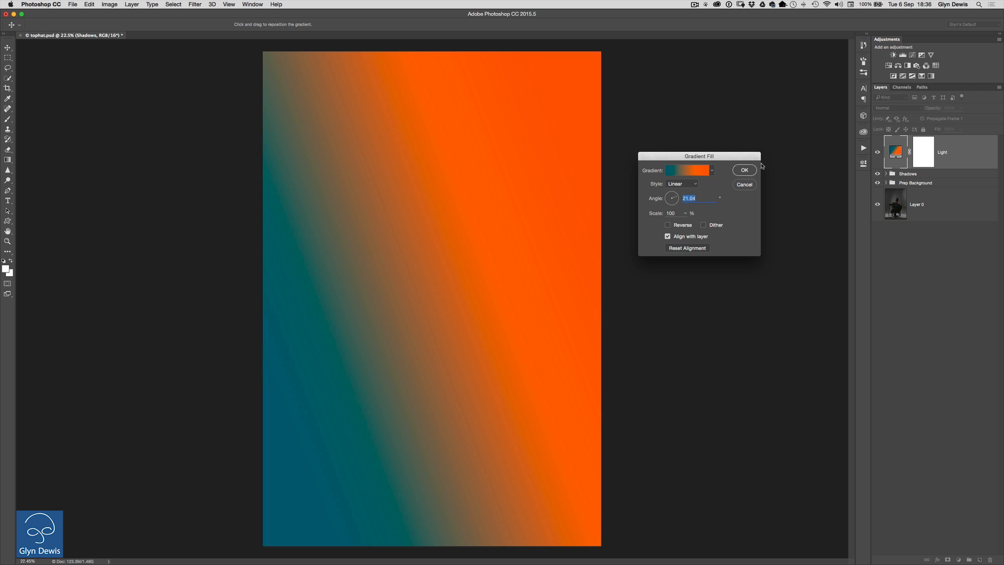
left_click_drag(673, 197, 673, 197)
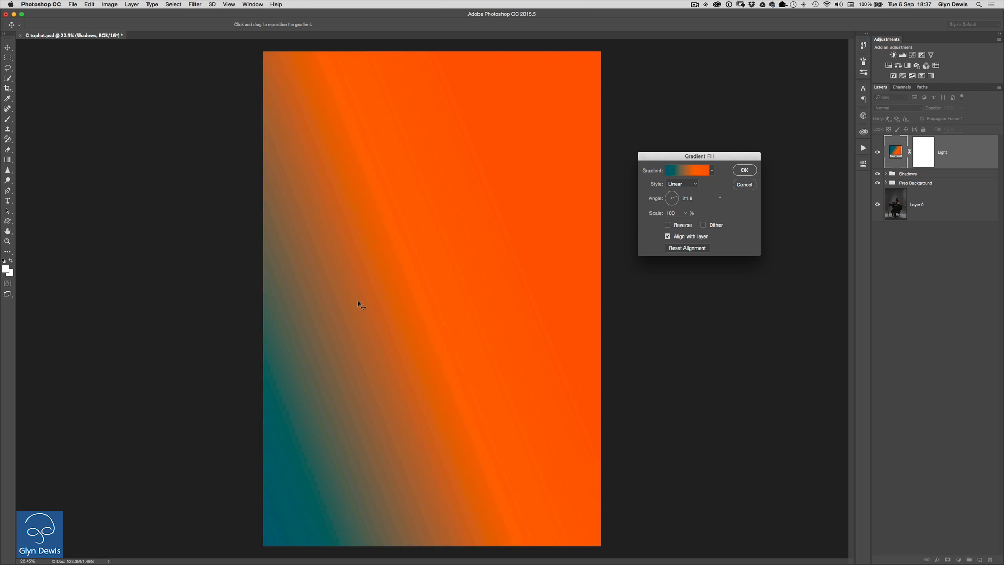
- Reposition the gradient on the canvas so teal fills most of it, orange upper right
left_click_drag(359, 305, 520, 233)
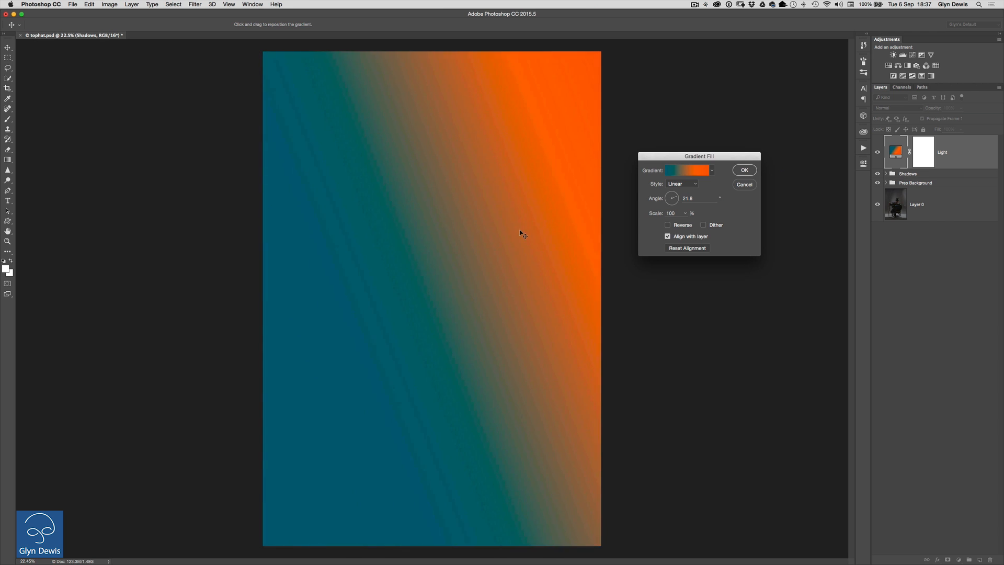
left_click_drag(520, 232, 396, 306)
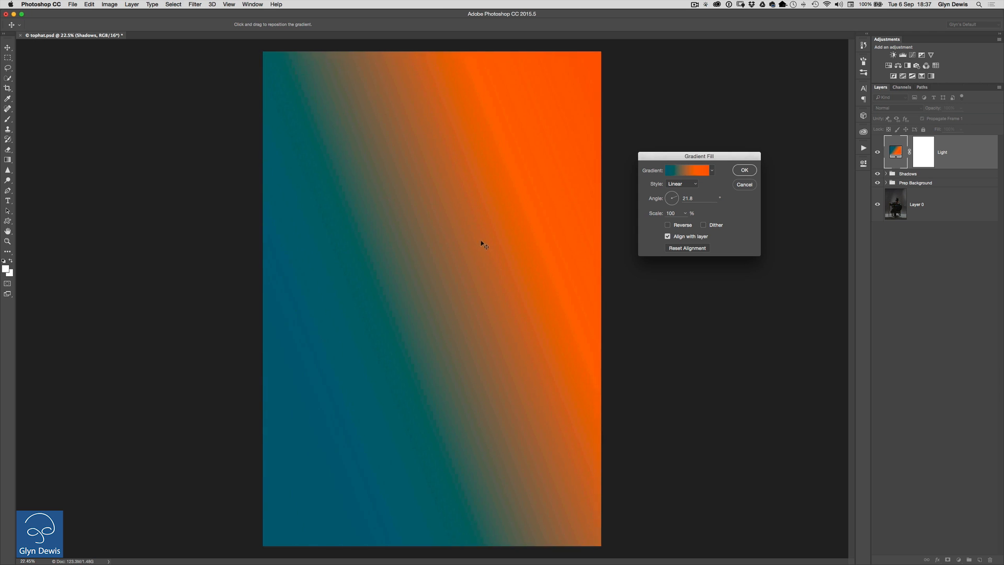
left_click_drag(483, 245, 514, 231)
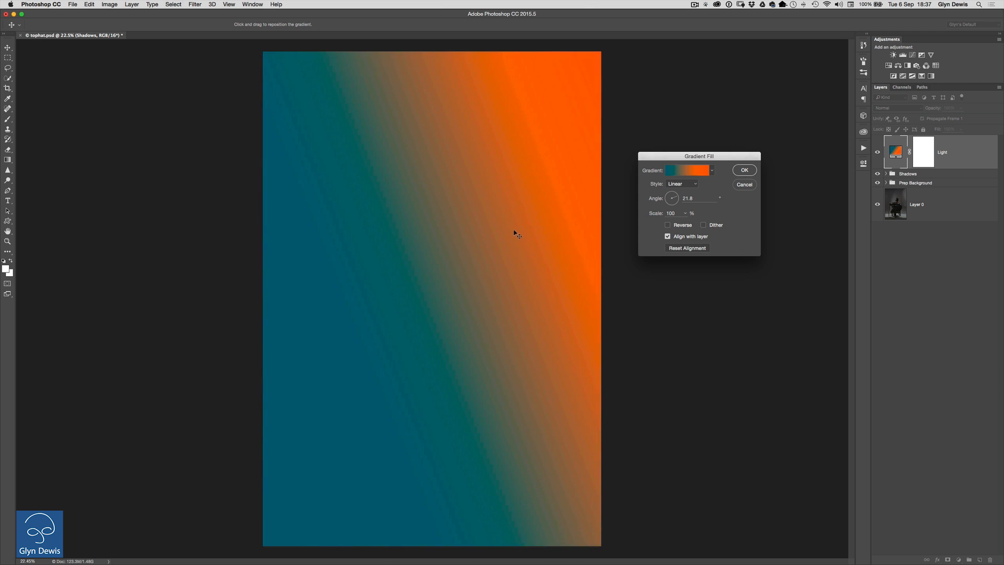
- Confirm the gradient fill and set the Light layer to Overlay, after trying Soft Light
left_click(744, 169)
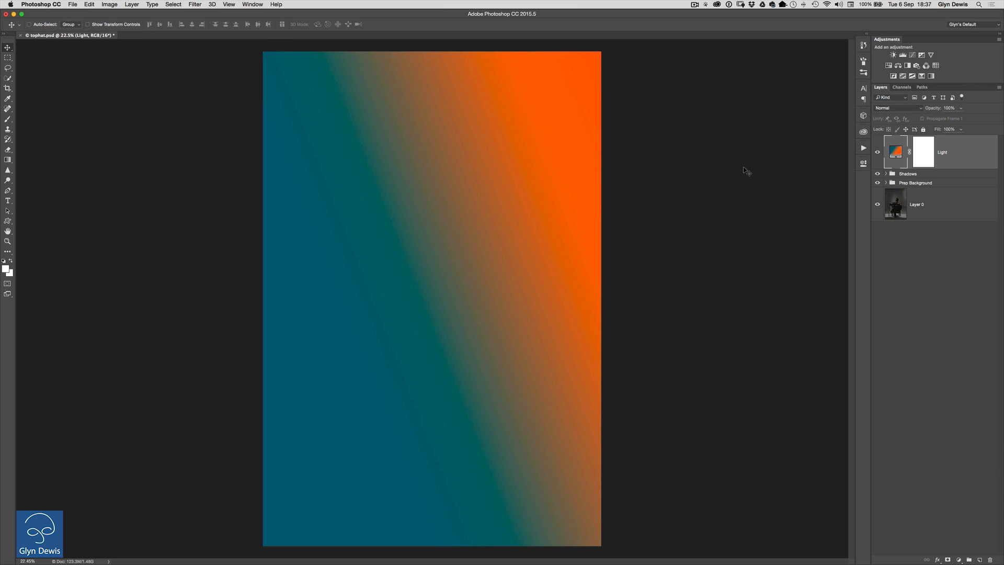
mouse_move(904, 171)
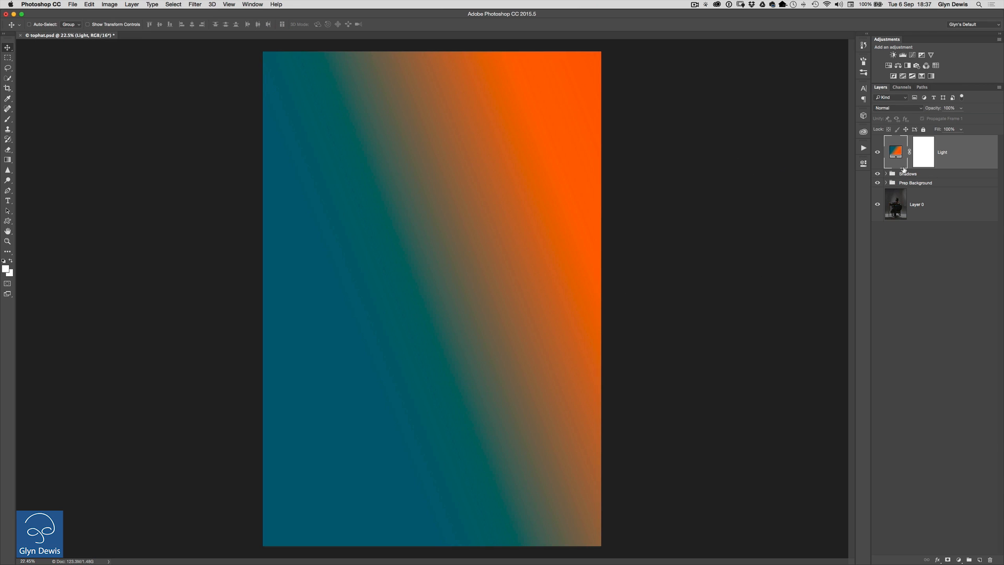
mouse_move(903, 168)
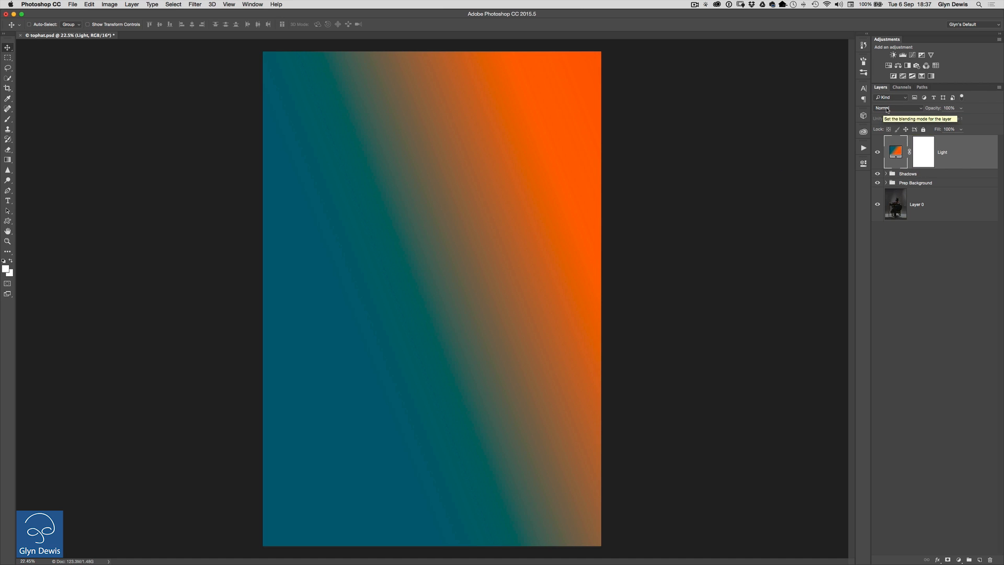
left_click(894, 108)
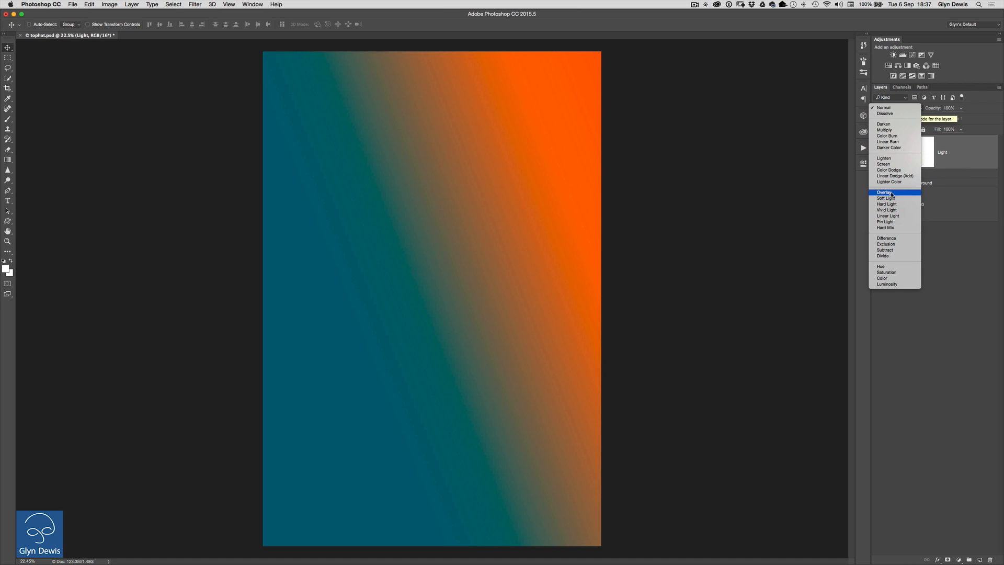
left_click(886, 192)
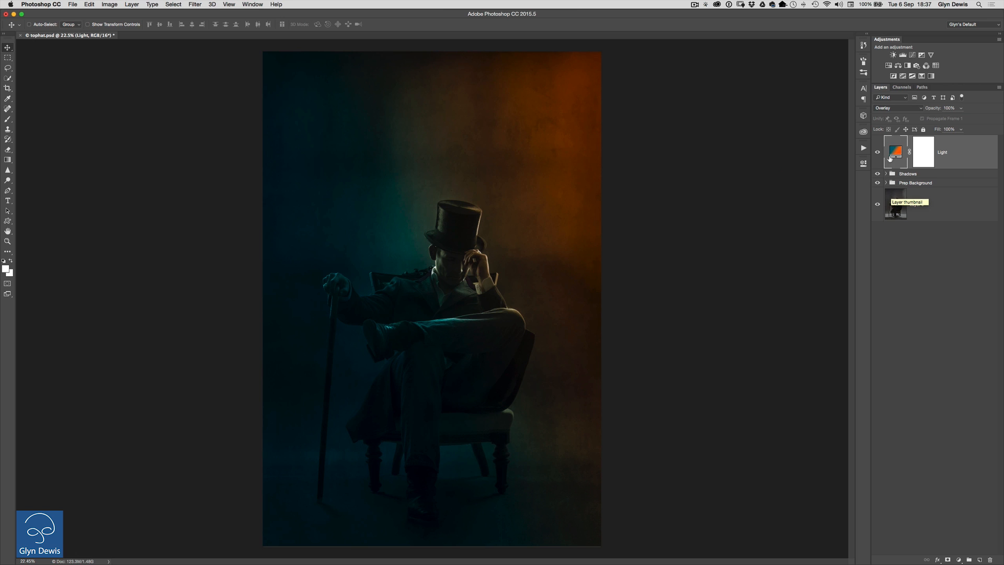
left_click(896, 108)
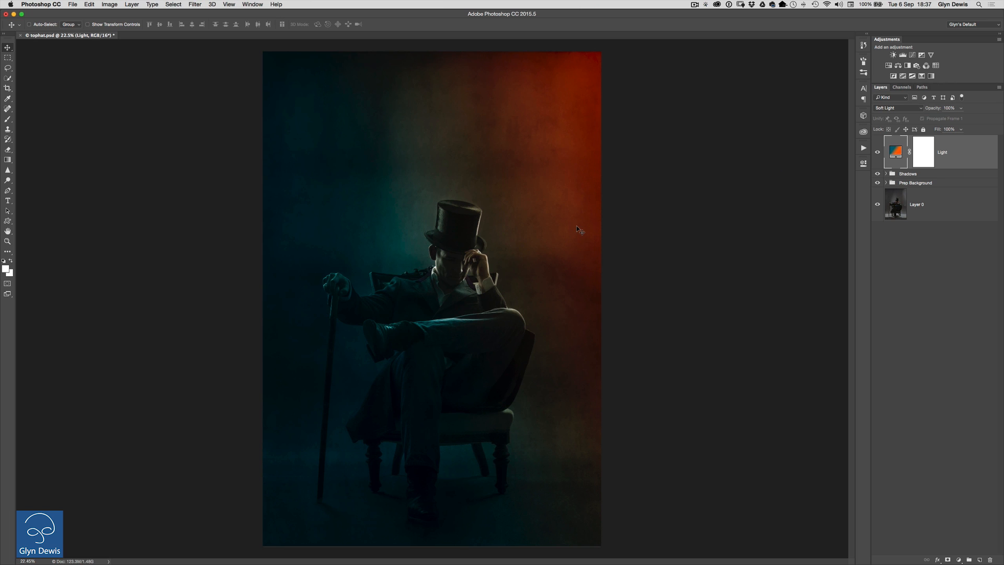
mouse_move(885, 111)
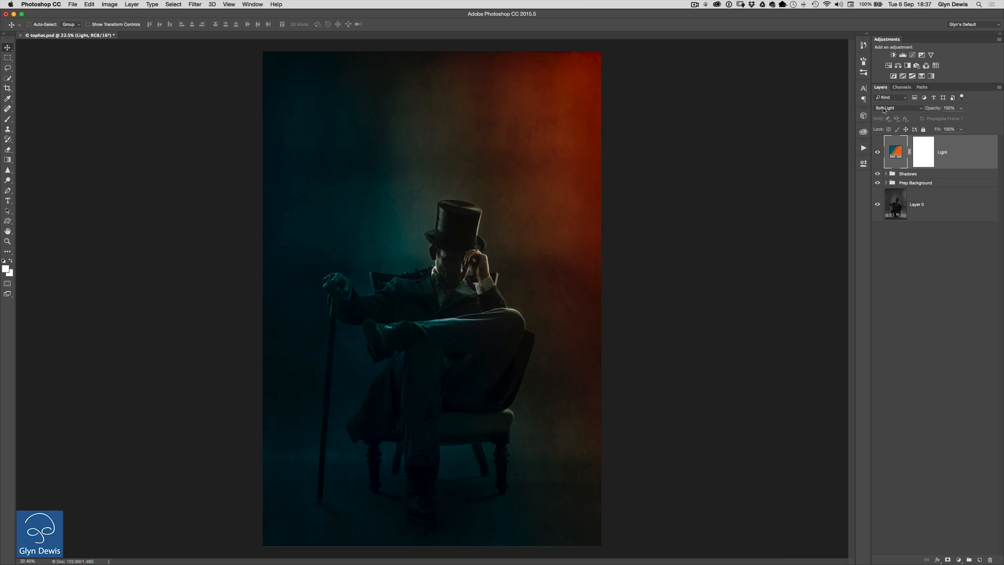
left_click(895, 108)
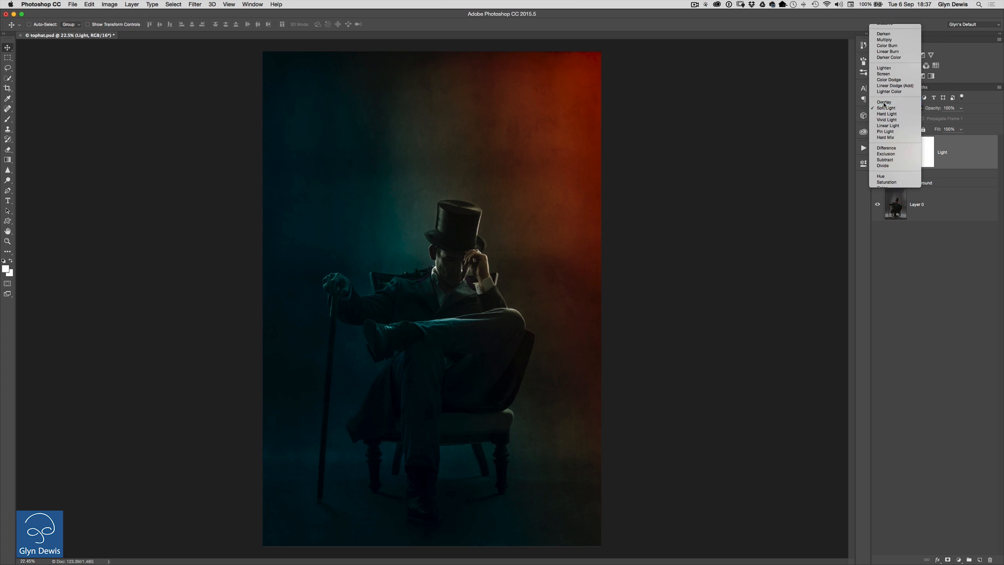
left_click(884, 102)
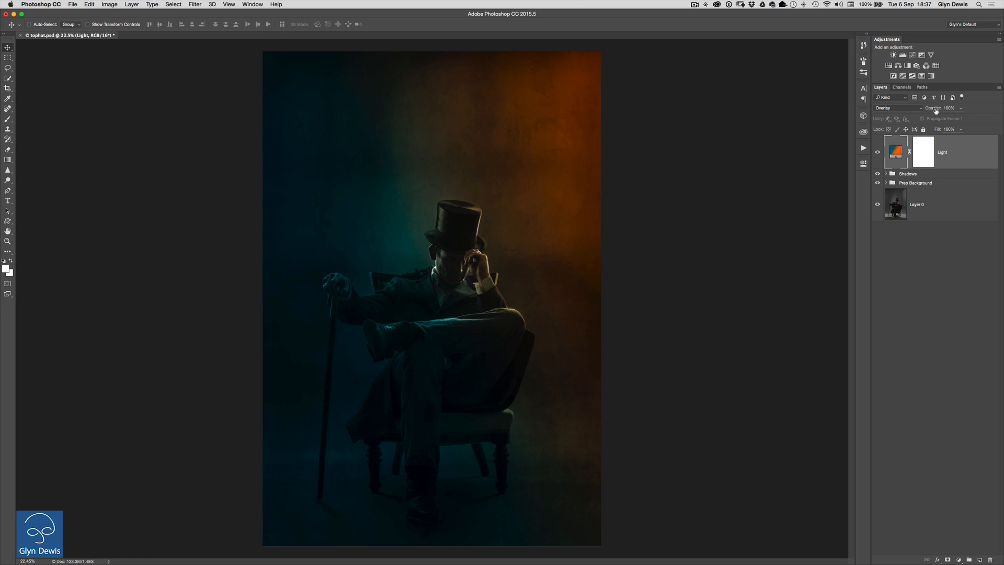
- Lower the Light layer's opacity from 100% to 60%
left_click_drag(953, 108, 941, 108)
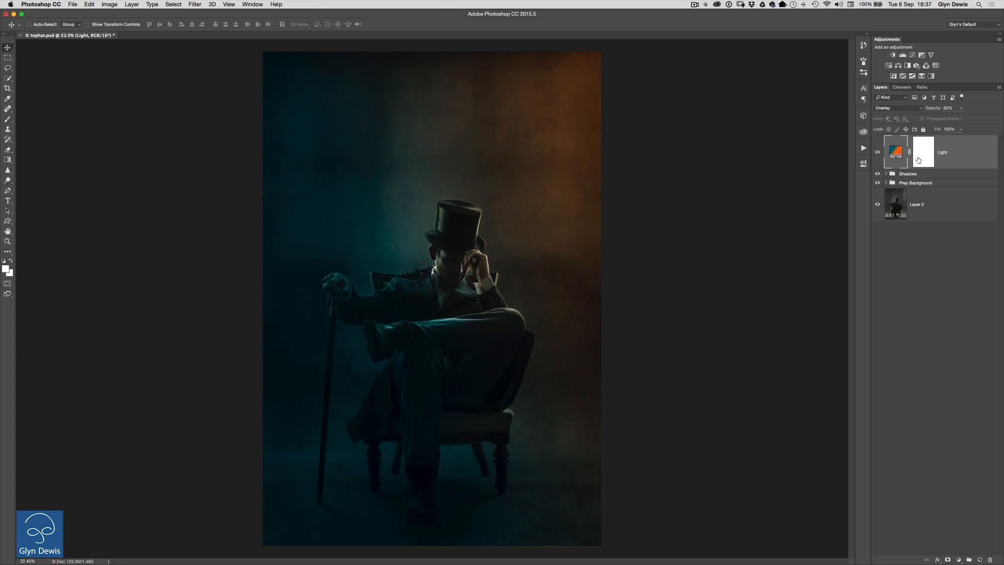
mouse_move(891, 169)
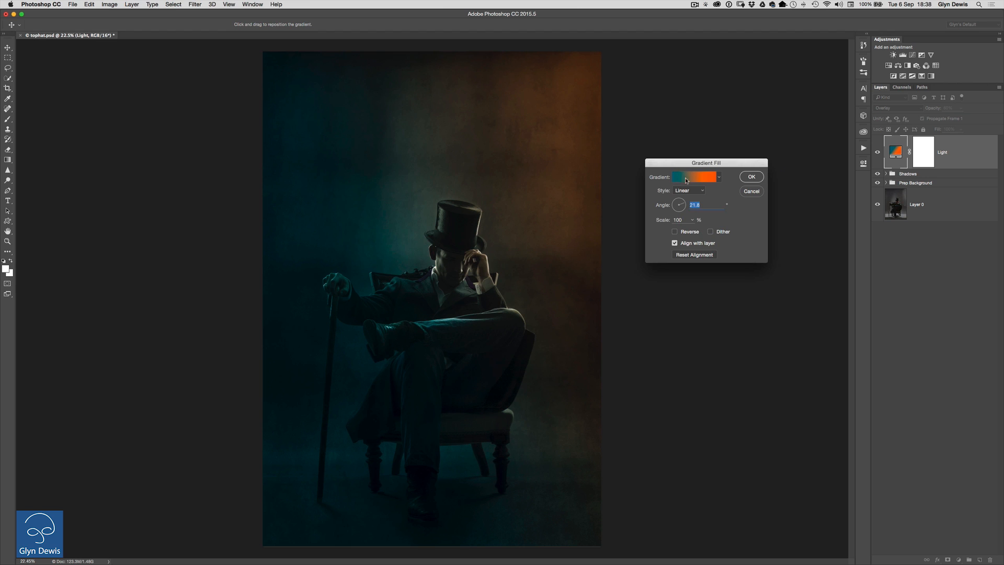
left_click(696, 177)
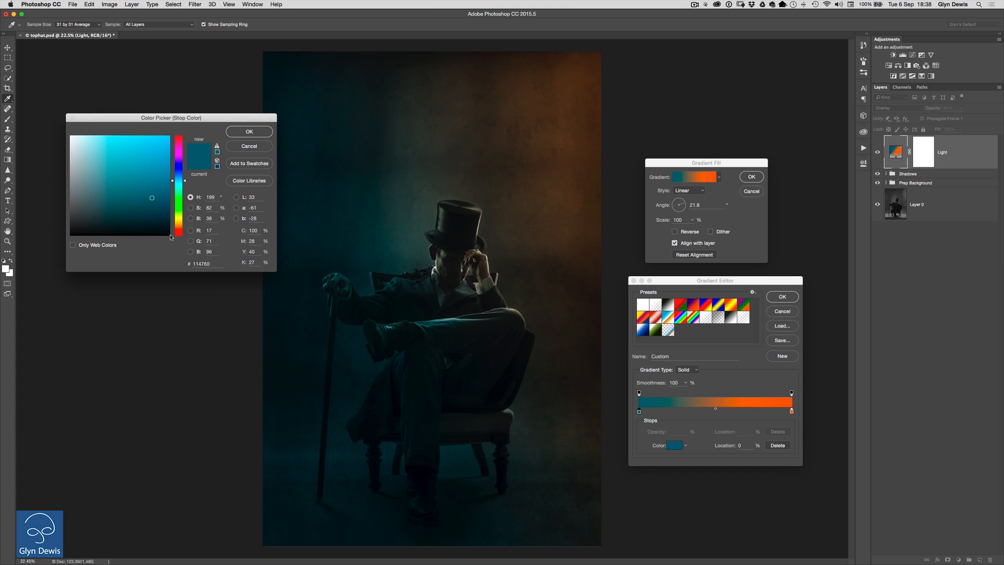
left_click(142, 157)
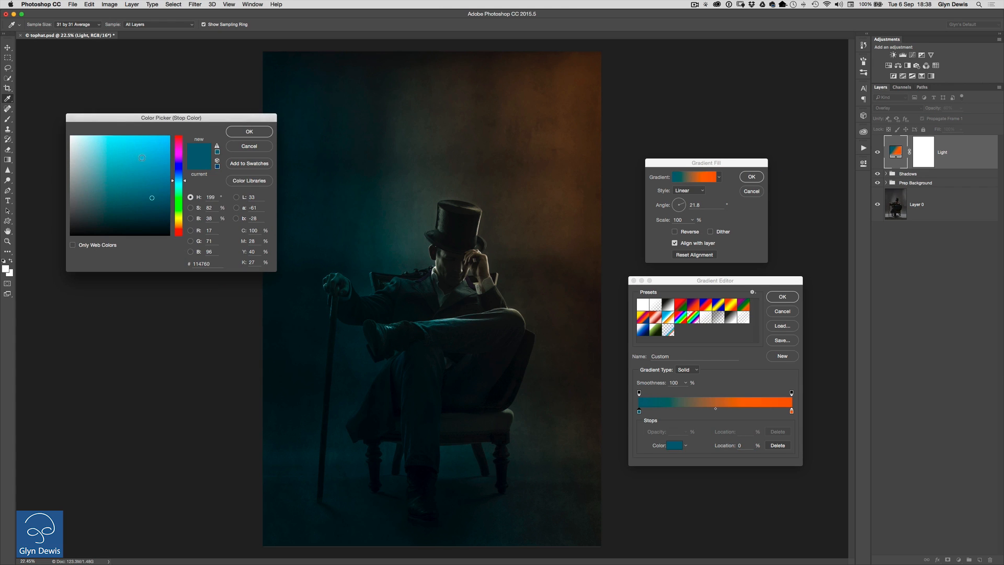
left_click(248, 131)
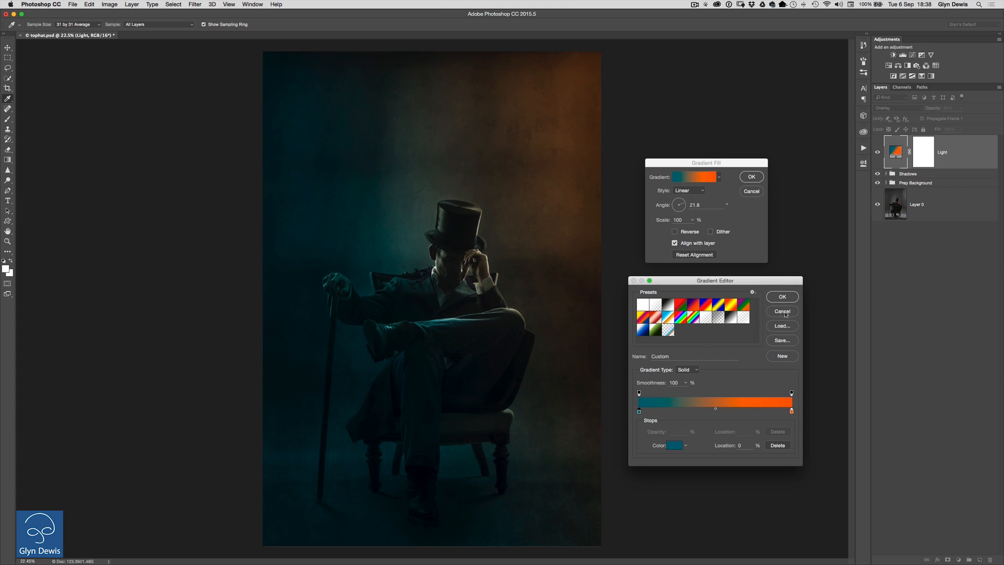
left_click(782, 296)
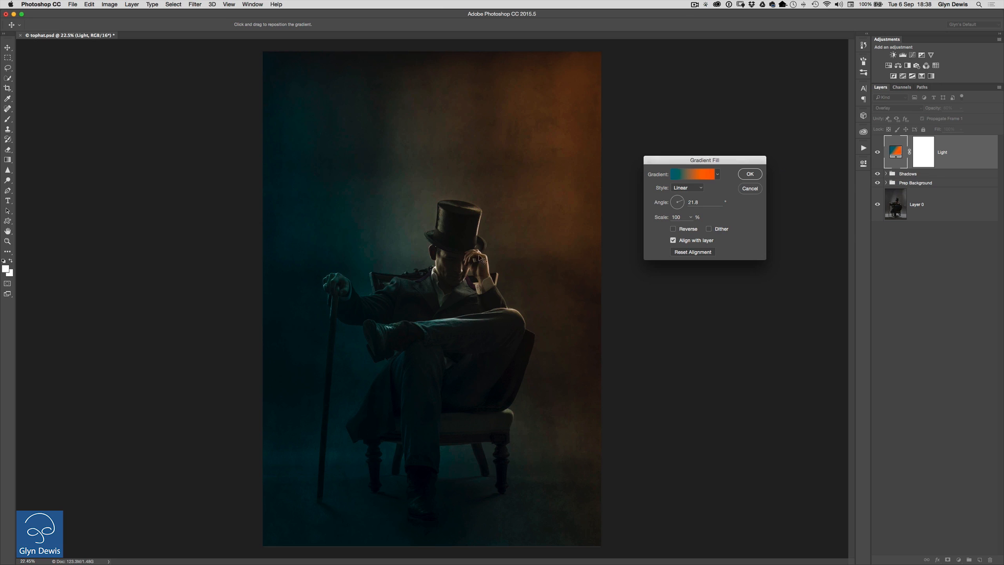
mouse_move(490, 234)
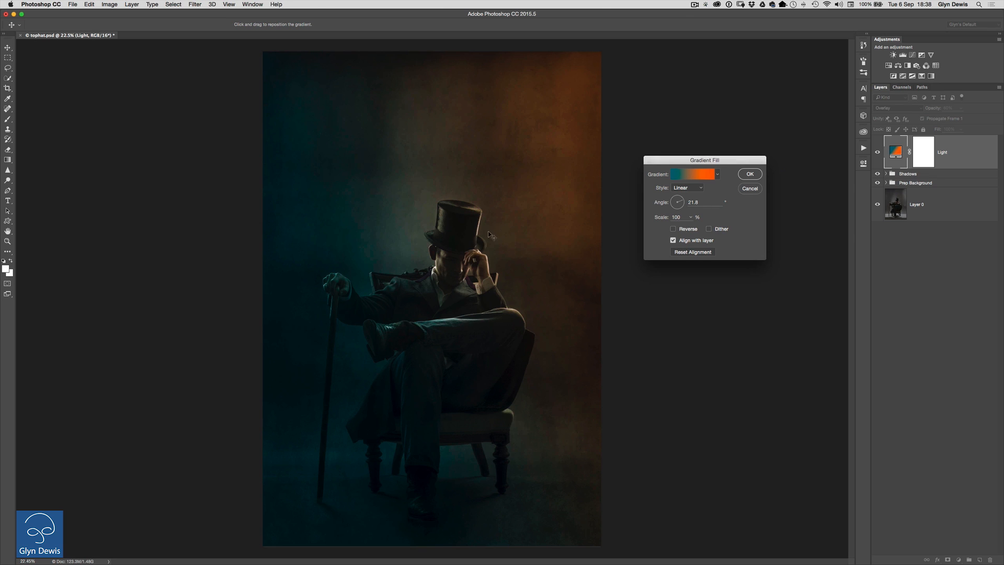
mouse_move(292, 396)
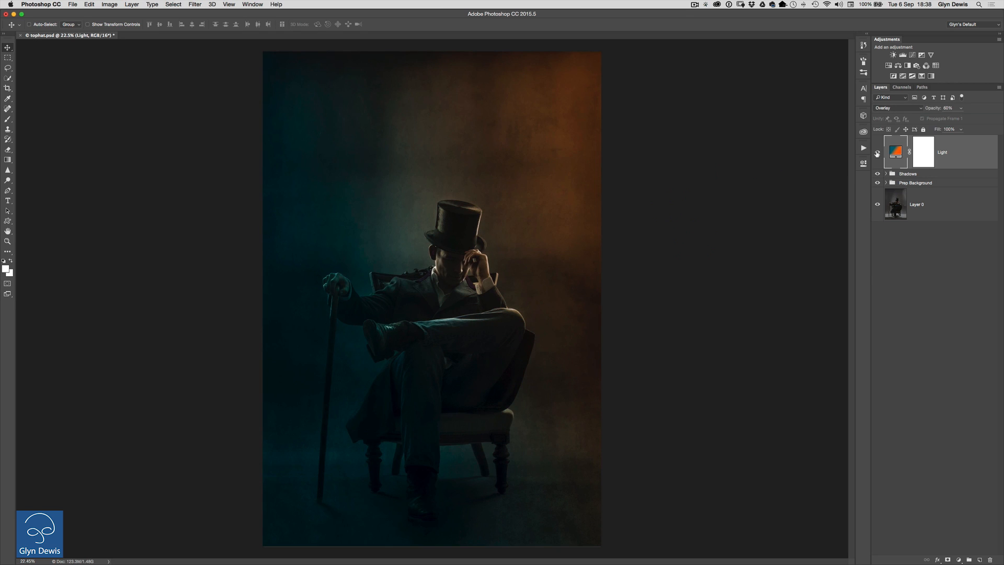
mouse_move(877, 152)
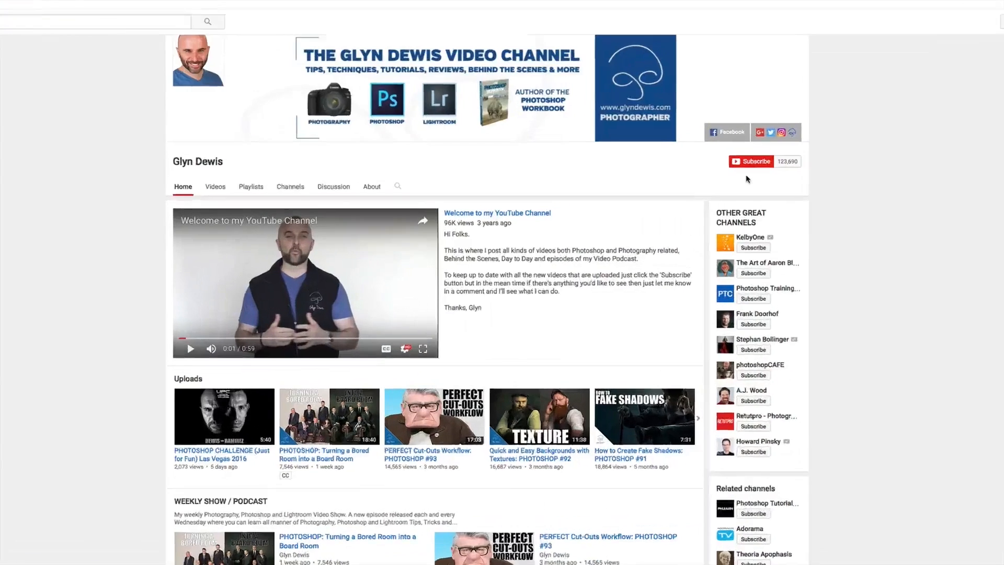
scroll("down", 3)
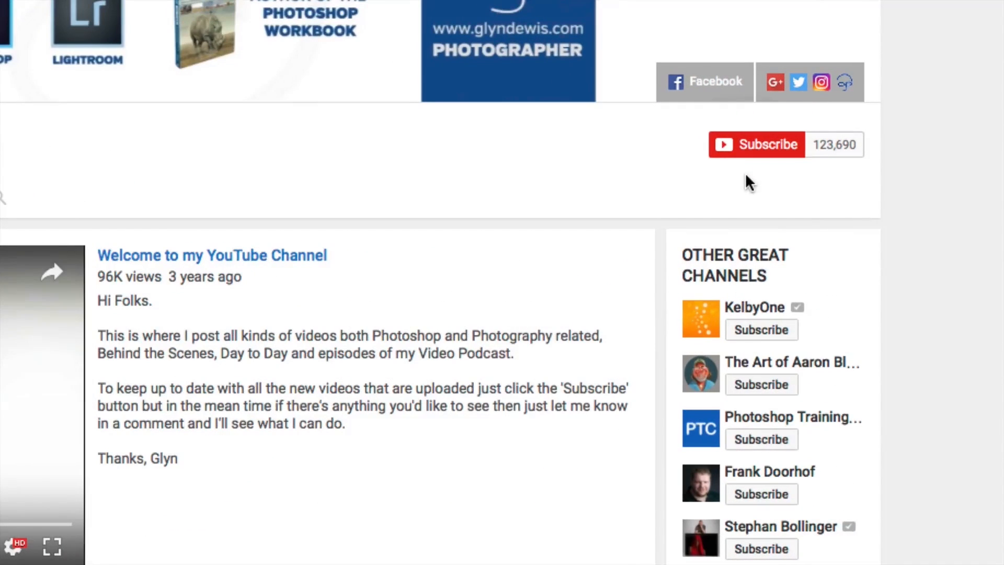